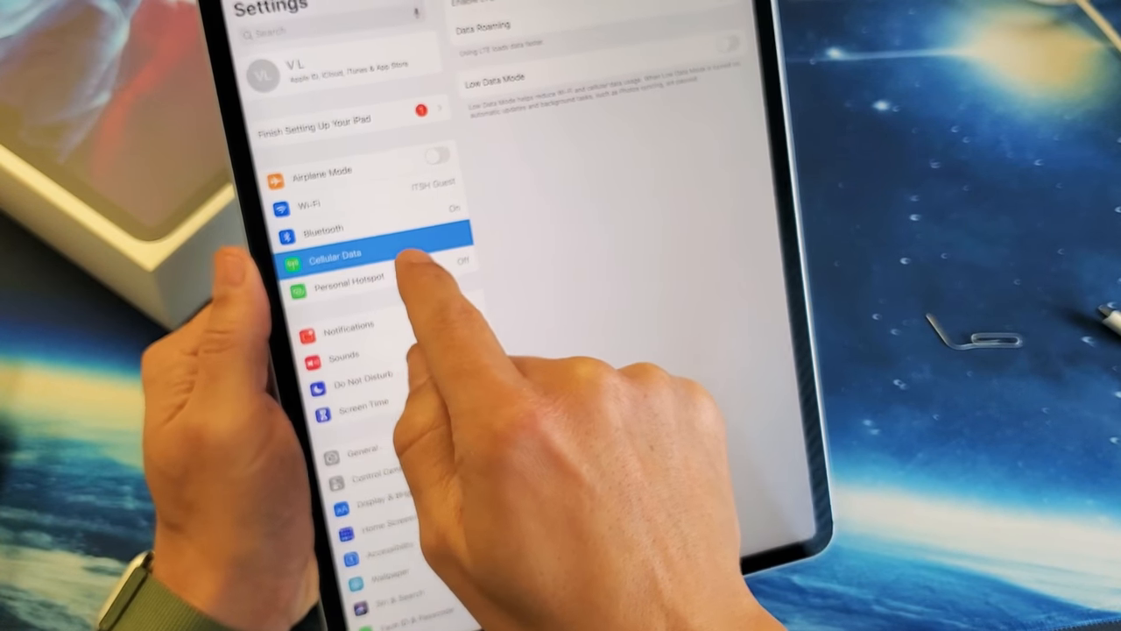
Return to Cellular Data and open Cellular Data Options, showing Enable LTE and Data Roaming.
left_click(341, 253)
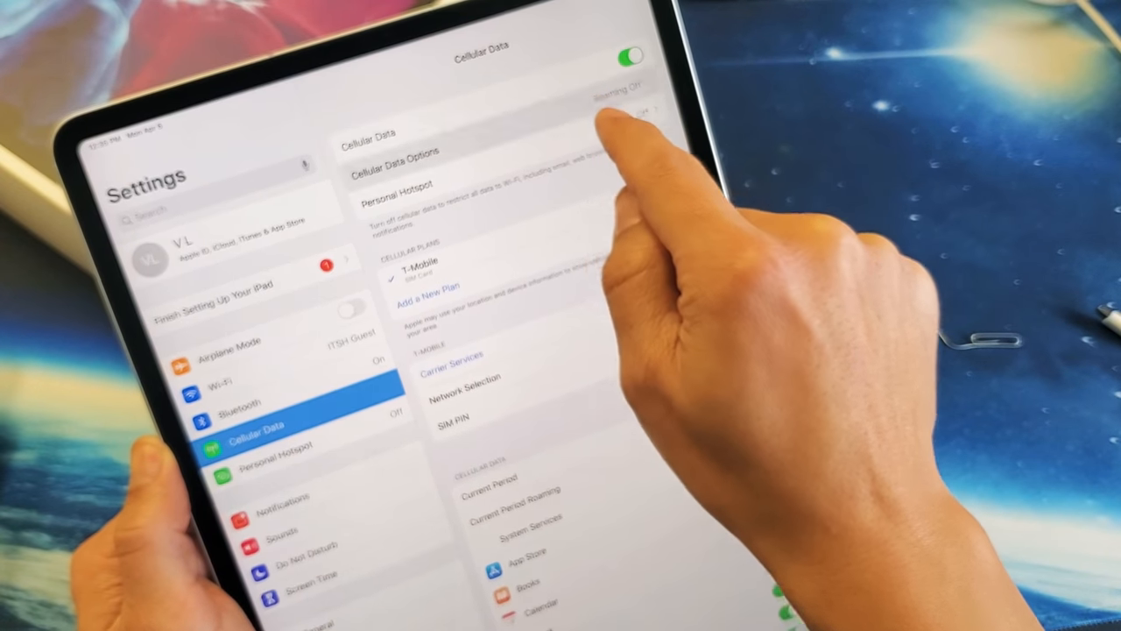
left_click(395, 151)
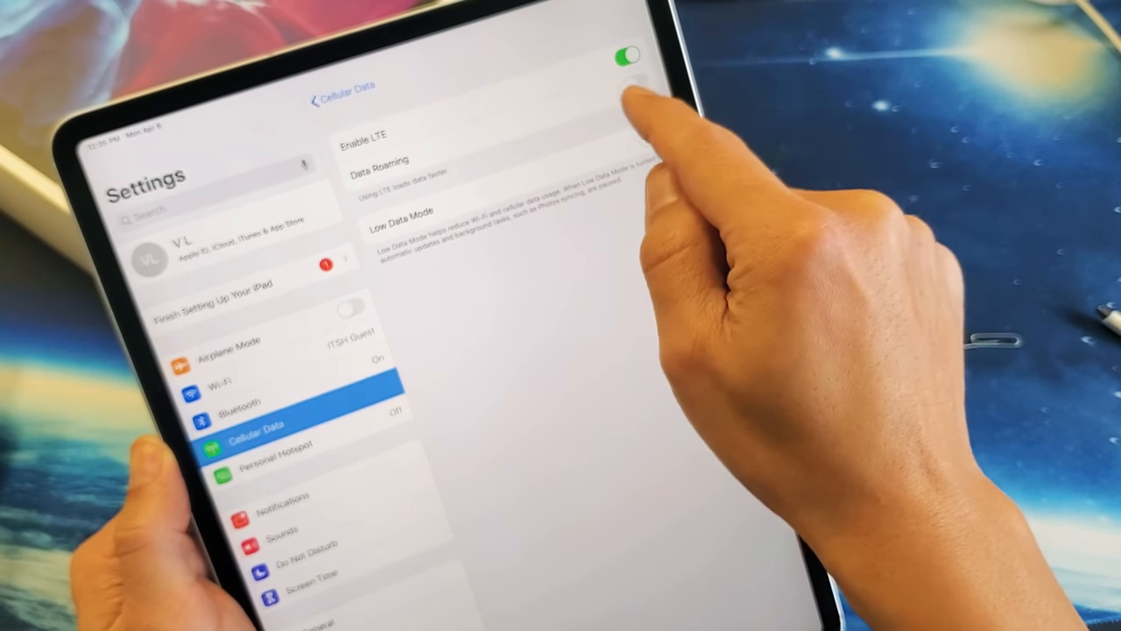